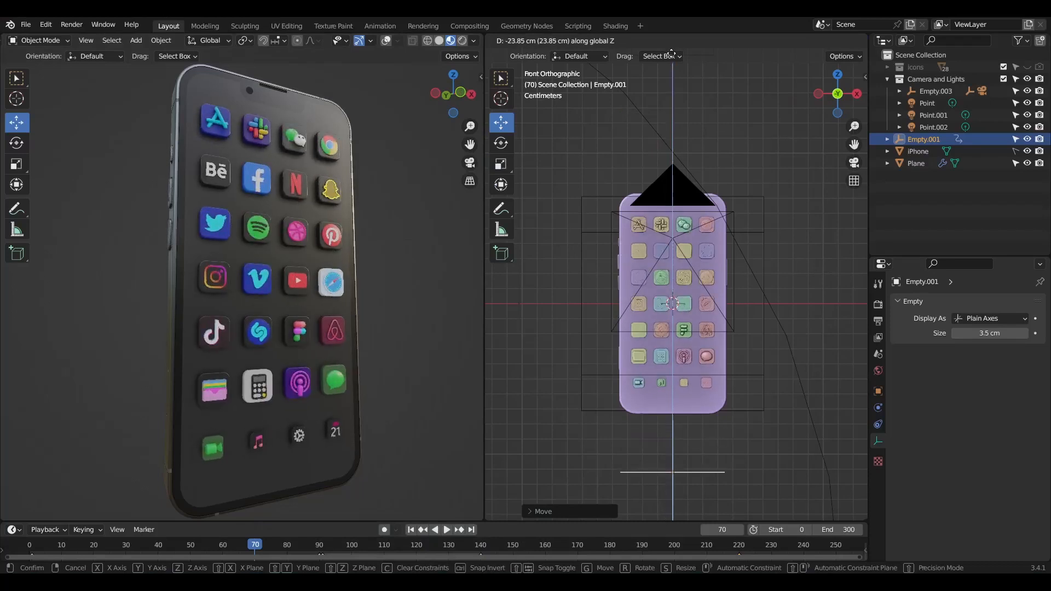
{"action": "mouse_move", "coordinate": [736, 317]}
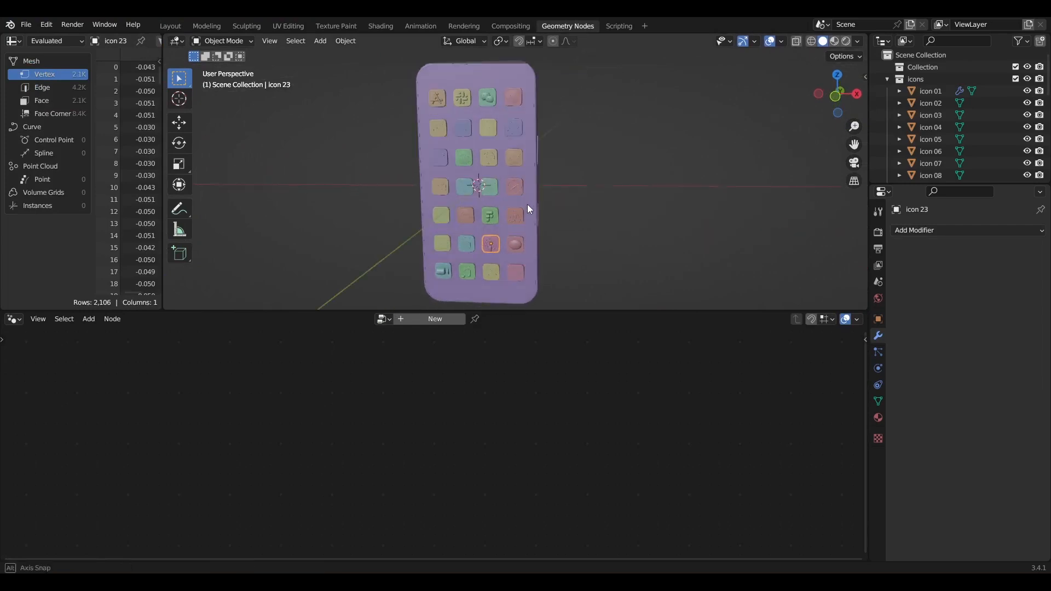
Collapse the icons collection in the Outliner, leaving Collection, icons and iPhone listed.
{"action": "left_click", "coordinate": [899, 79]}
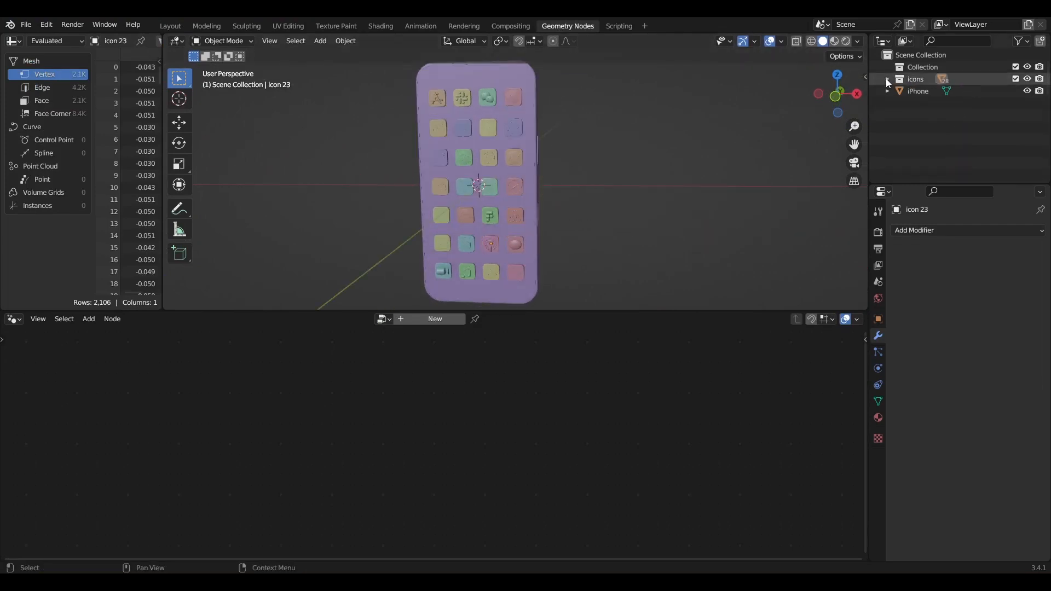
{"action": "left_click", "coordinate": [921, 55]}
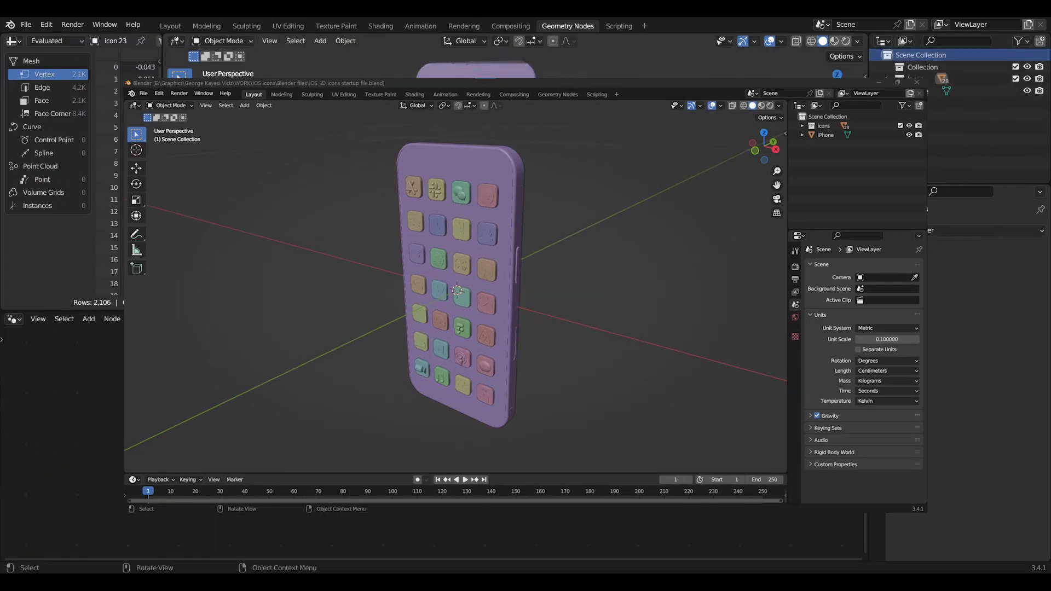
Add a mesh plane at the origin and rename it 'Plane icons'.
{"action": "left_click", "coordinate": [320, 40]}
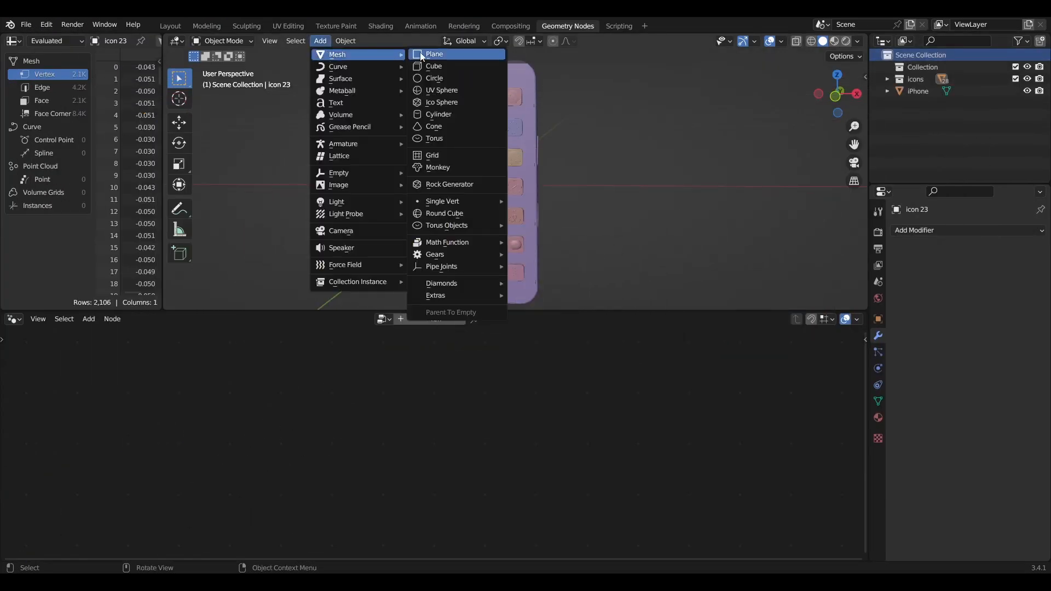
{"action": "left_click", "coordinate": [434, 54]}
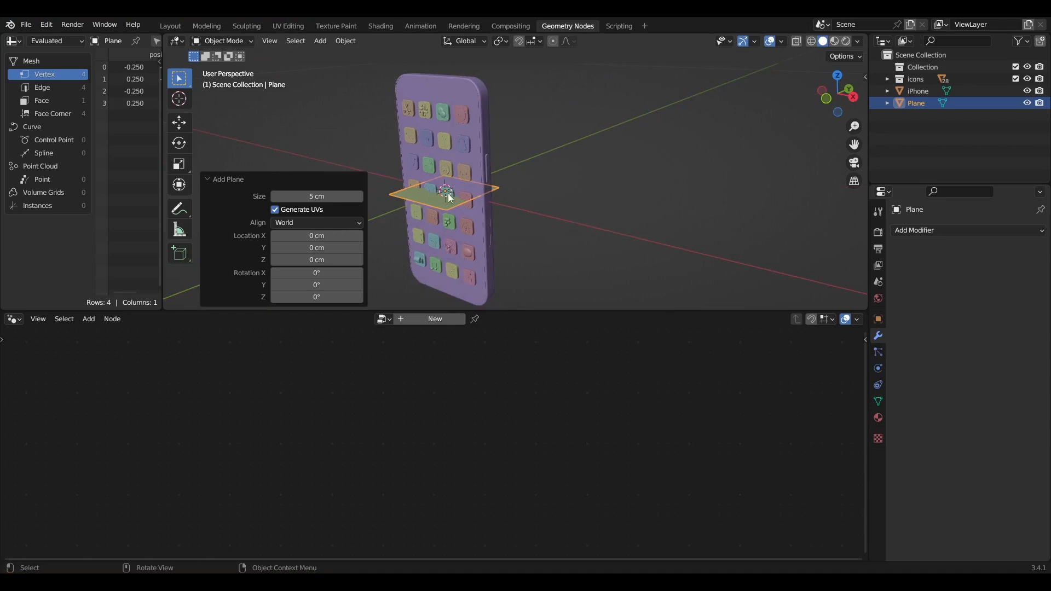
{"action": "double_click", "coordinate": [916, 103]}
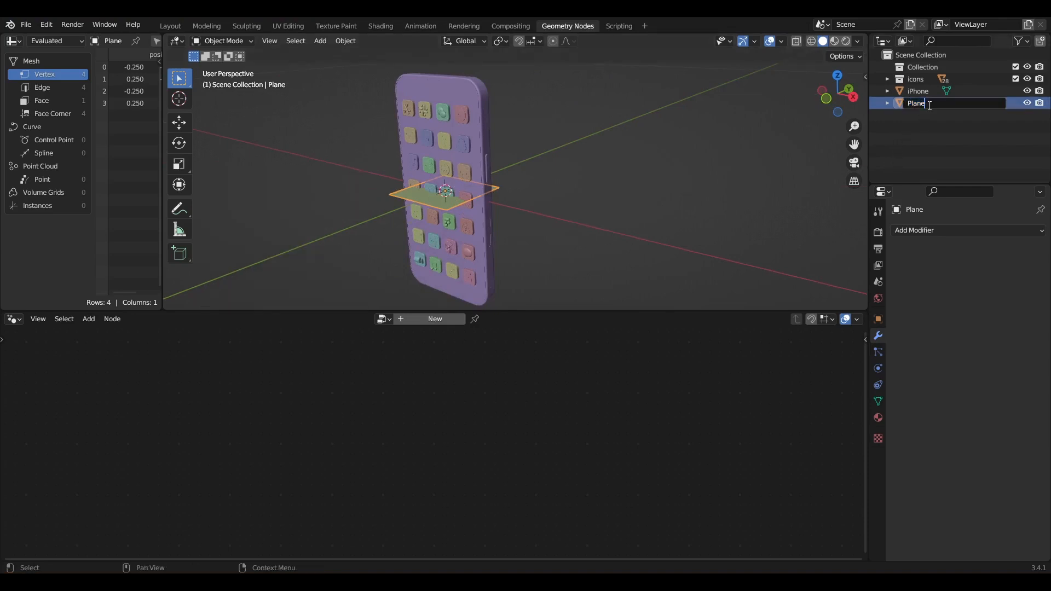
{"action": "type", "text": "icons"}
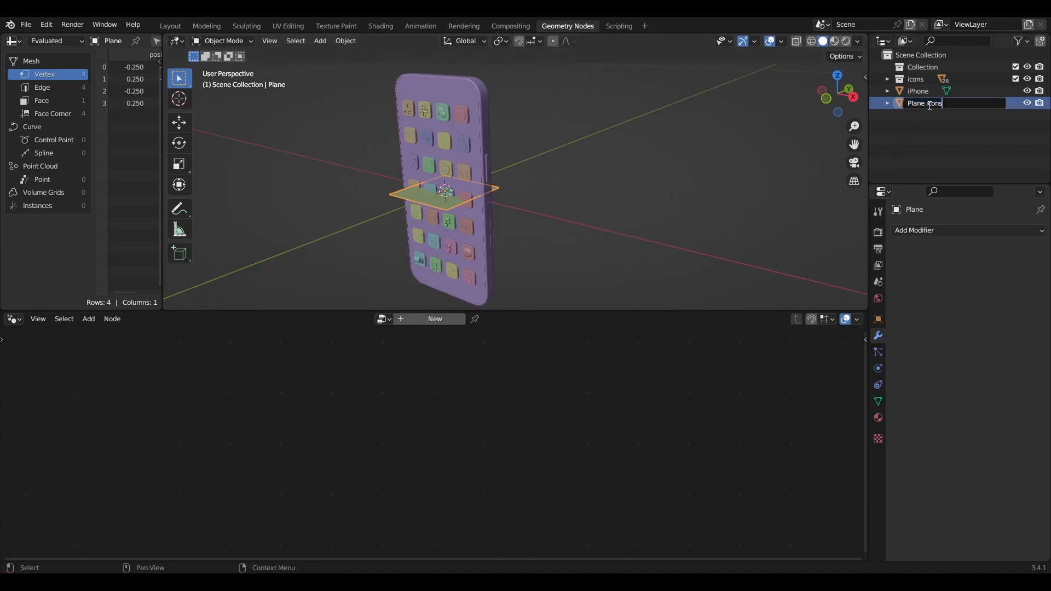
{"action": "key", "text": "Return"}
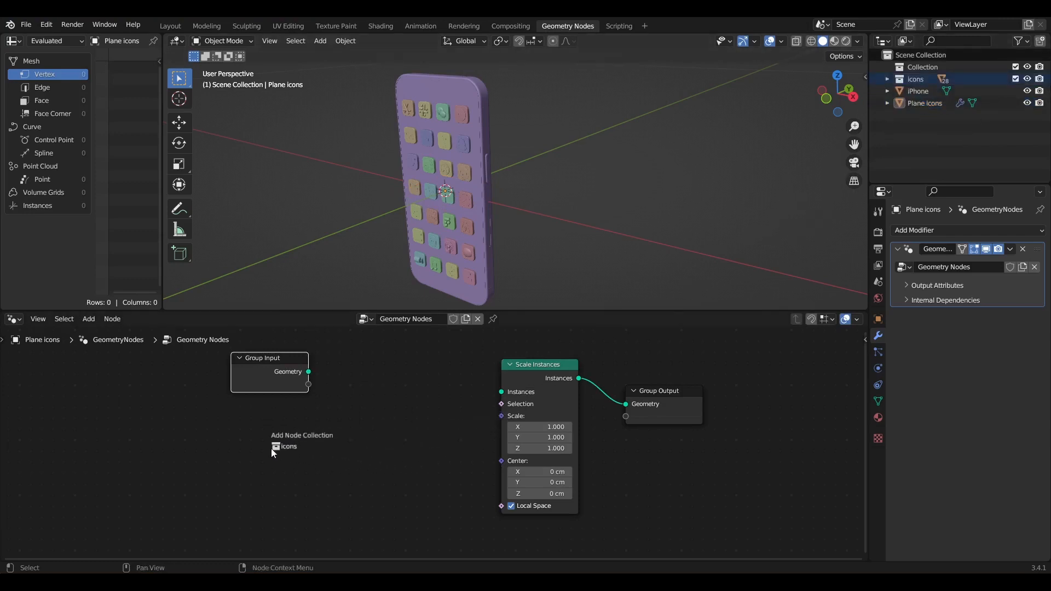
Drop the icons collection into the node tree and wire it into Scale Instances.
{"action": "left_click", "coordinate": [287, 445]}
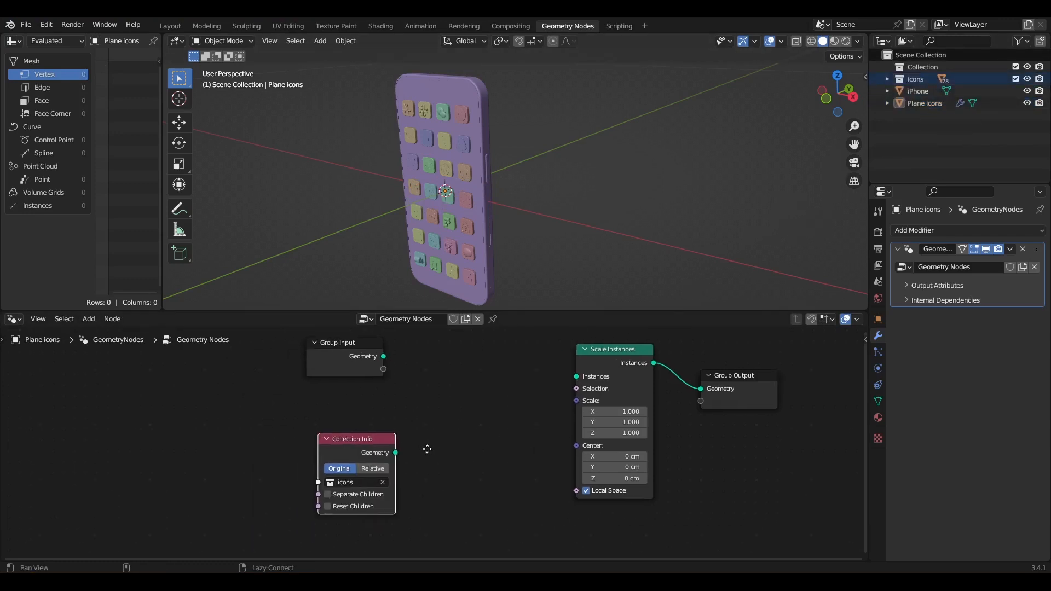
{"action": "left_click_drag", "start_coordinate": [356, 439], "coordinate": [373, 415]}
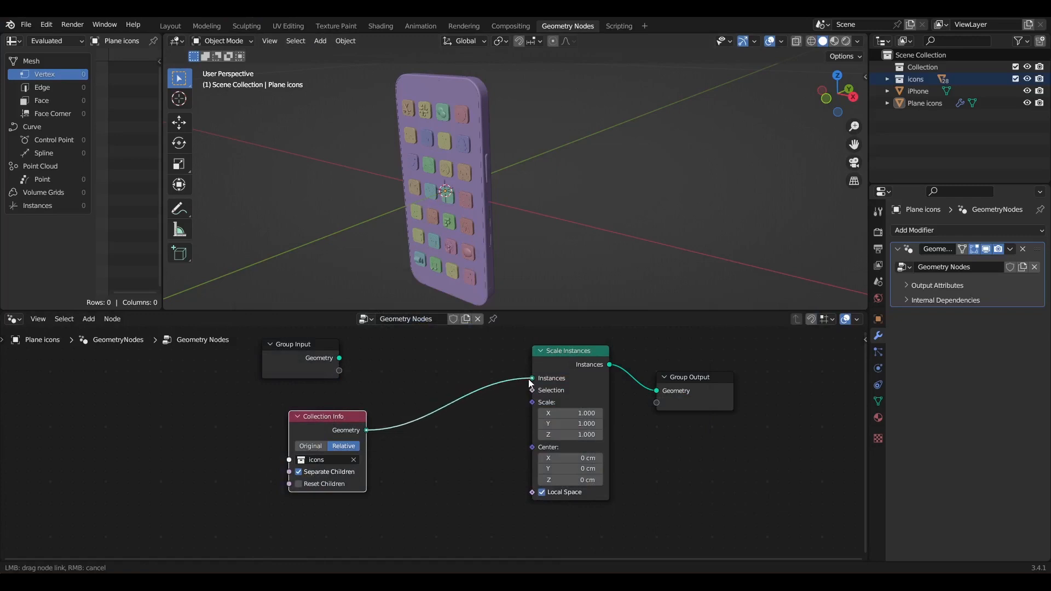
{"action": "left_click_drag", "start_coordinate": [322, 416], "coordinate": [400, 382]}
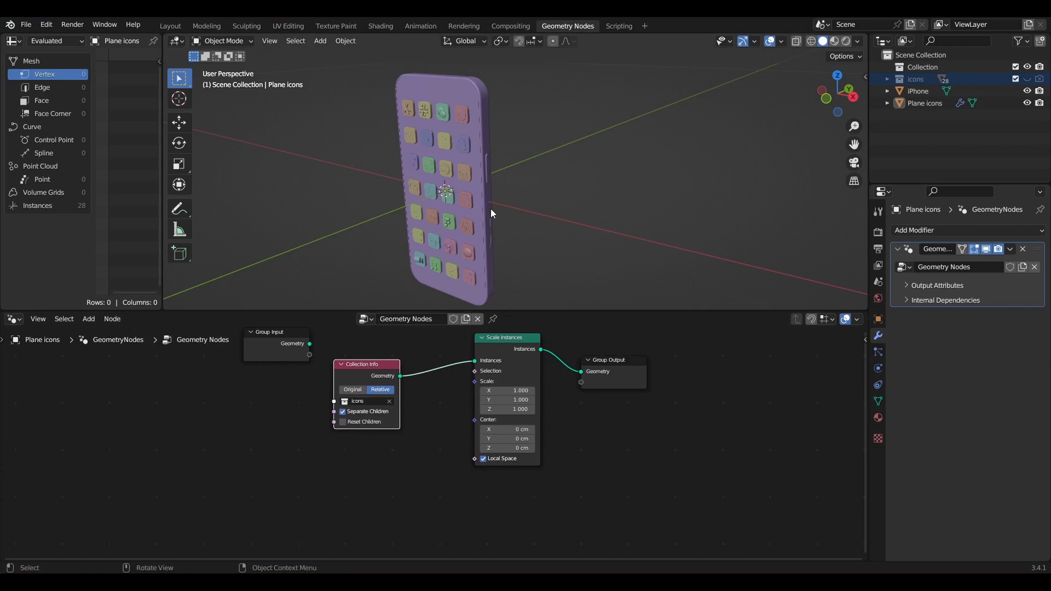
Add a Plain Axes empty about 9 cm left of the phone, then reselect Plane icons.
{"action": "left_click", "coordinate": [921, 55]}
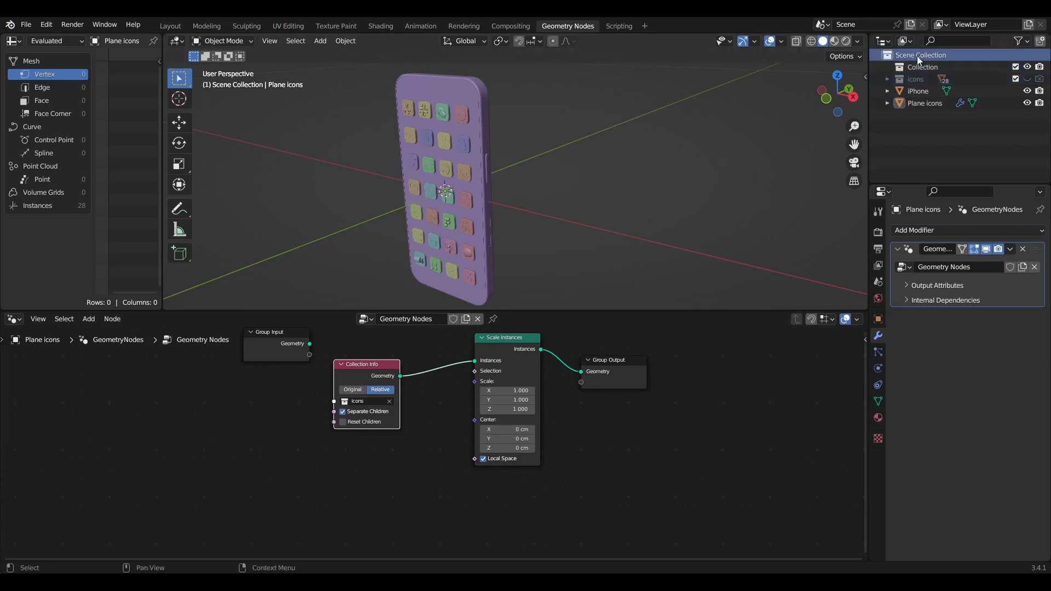
{"action": "left_click", "coordinate": [320, 40]}
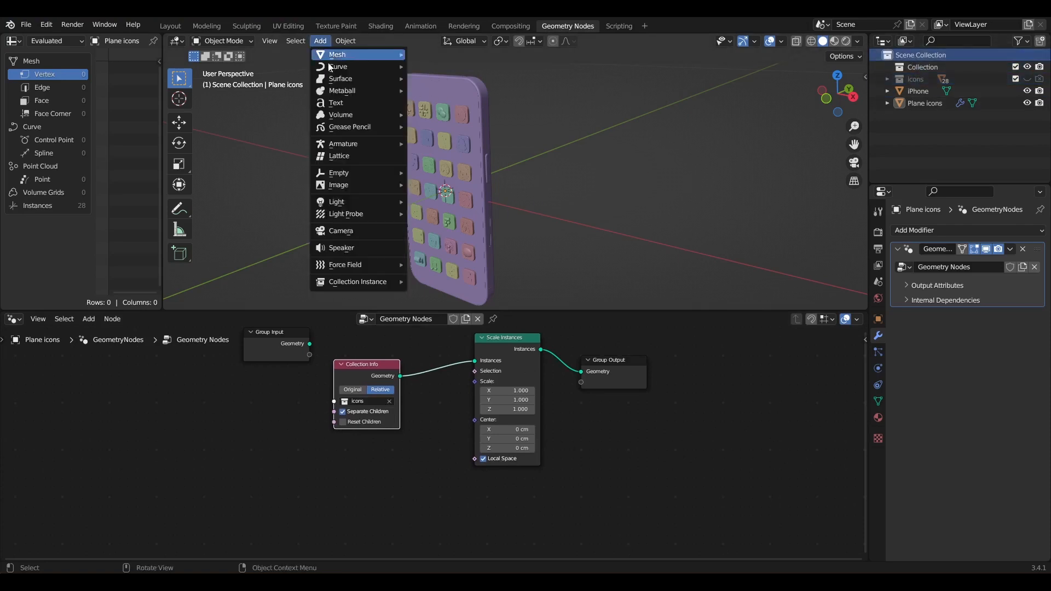
{"action": "left_click", "coordinate": [339, 172]}
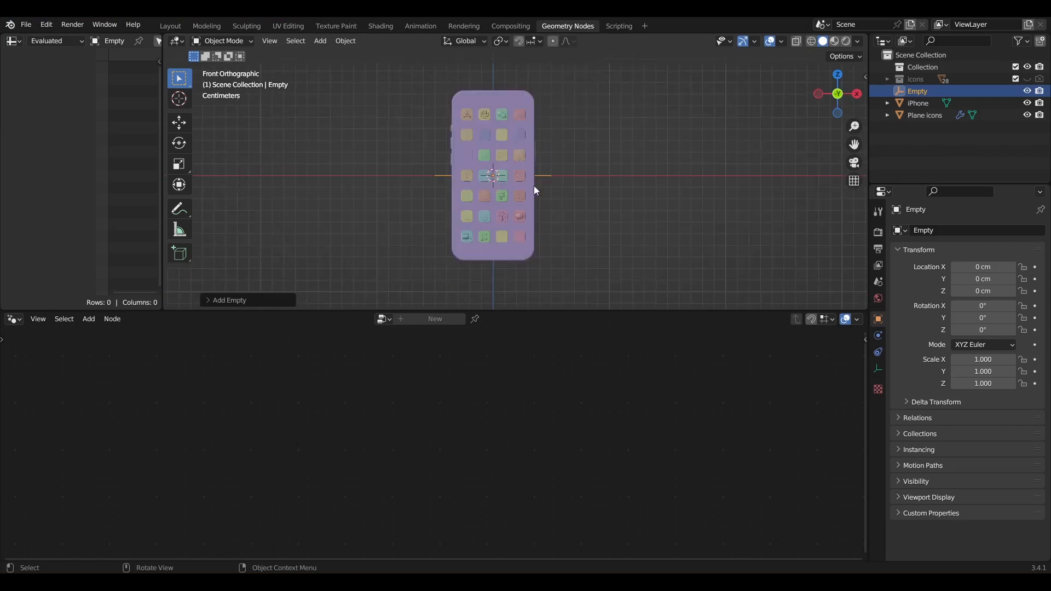
{"action": "left_click", "coordinate": [179, 123]}
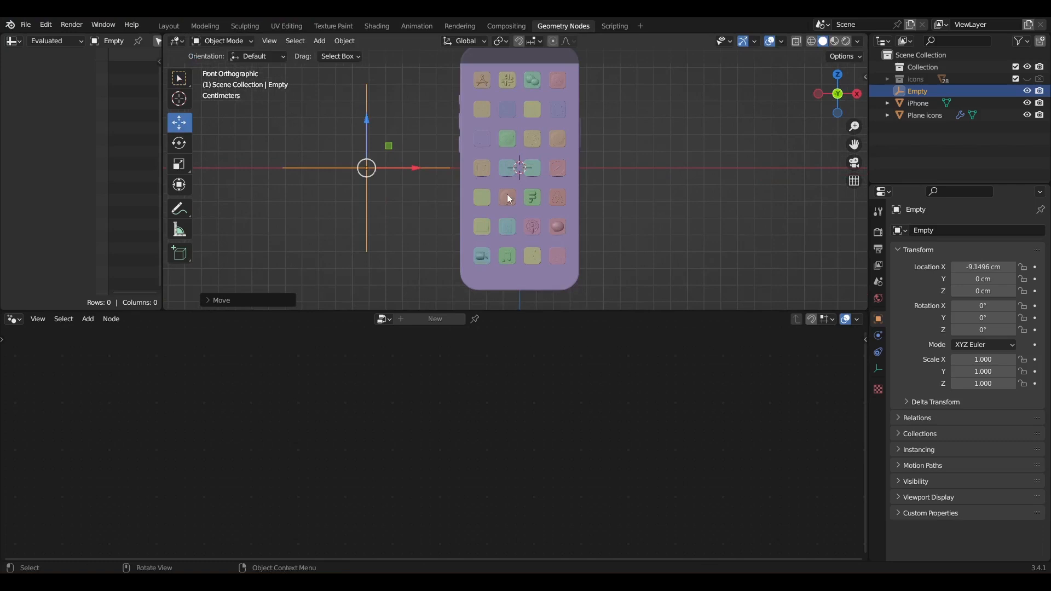
{"action": "left_click", "coordinate": [925, 114]}
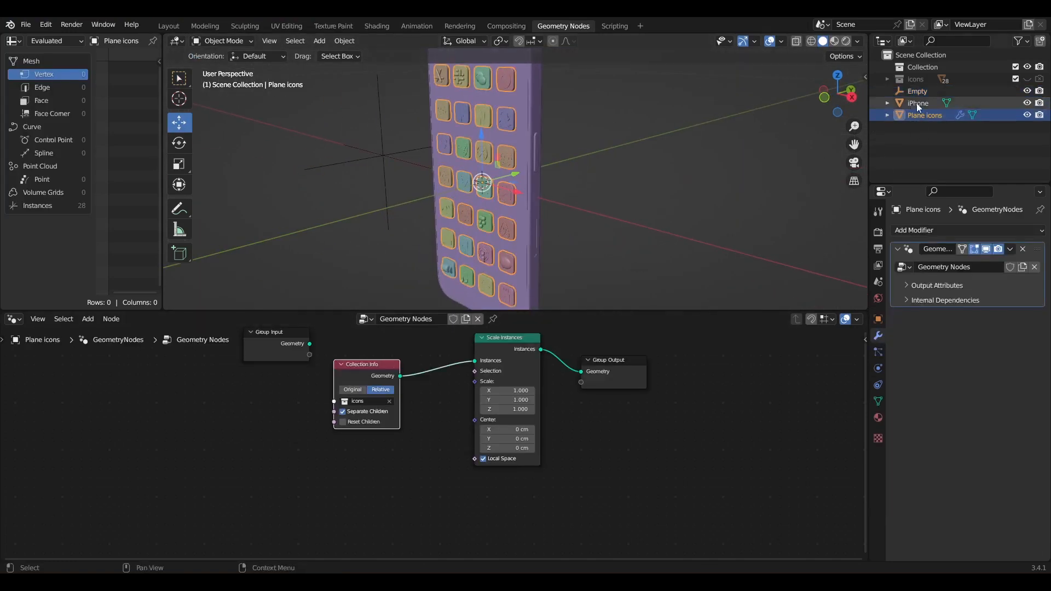
Read the Empty in Relative mode, add a Position node, and set Vector Math to Distance.
{"action": "left_click", "coordinate": [917, 90]}
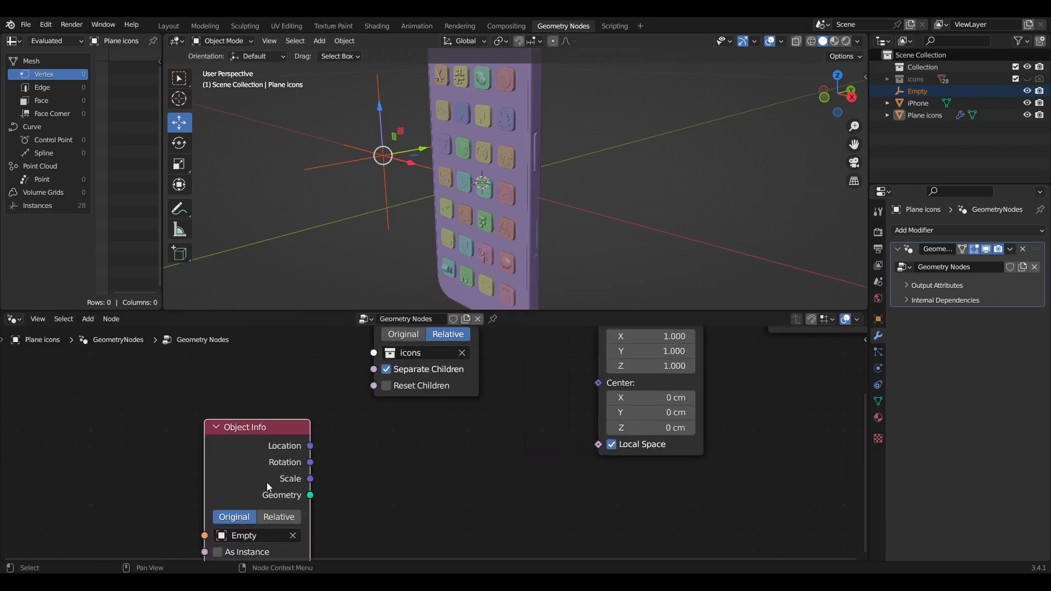
{"action": "left_click", "coordinate": [278, 516]}
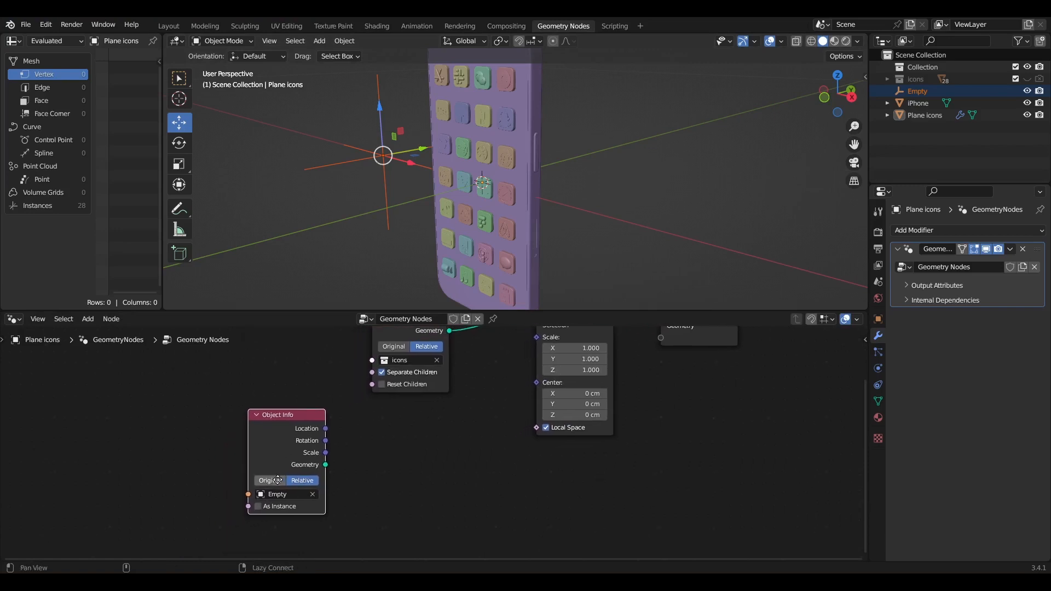
{"action": "type", "text": "posit"}
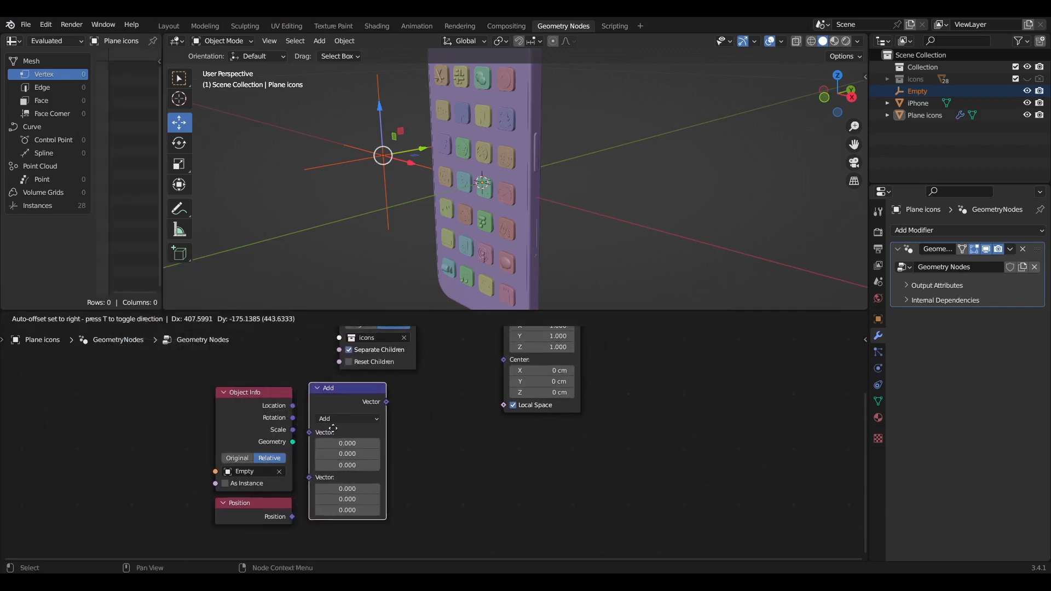
{"action": "left_click", "coordinate": [348, 418]}
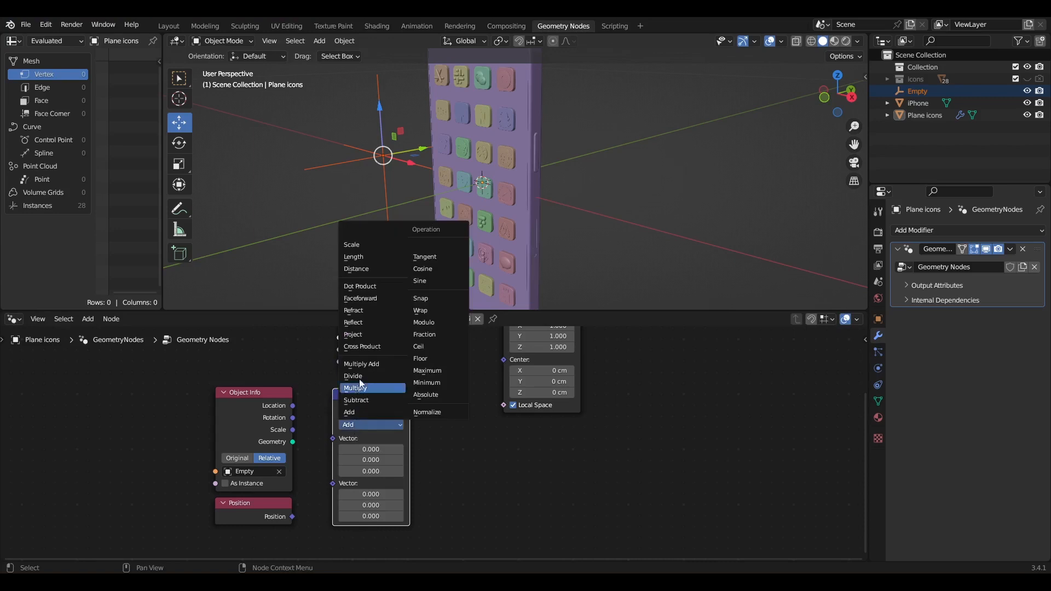
{"action": "left_click", "coordinate": [356, 269]}
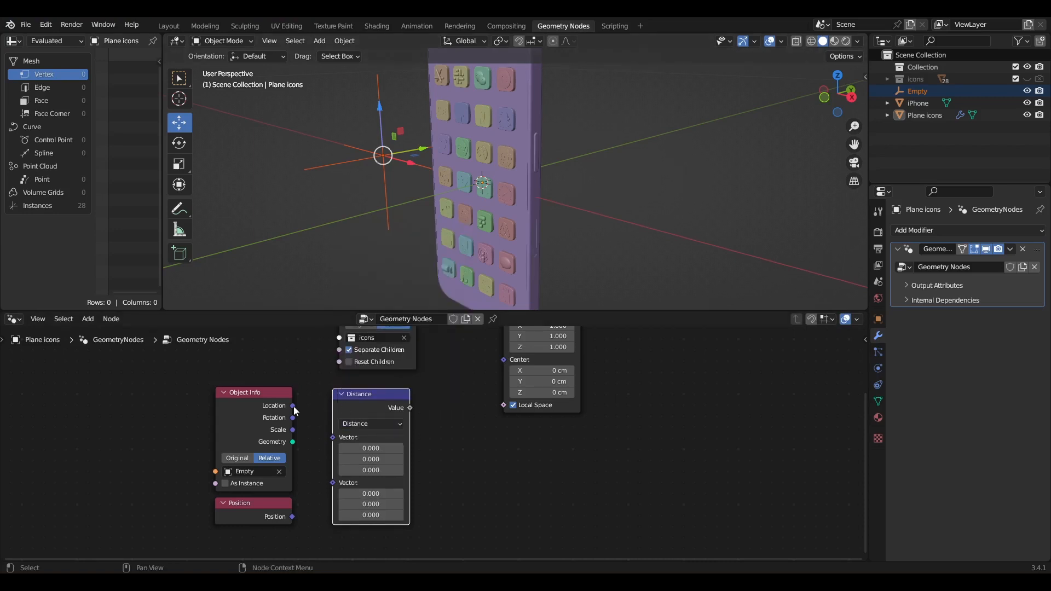
{"action": "mouse_move", "coordinate": [293, 406]}
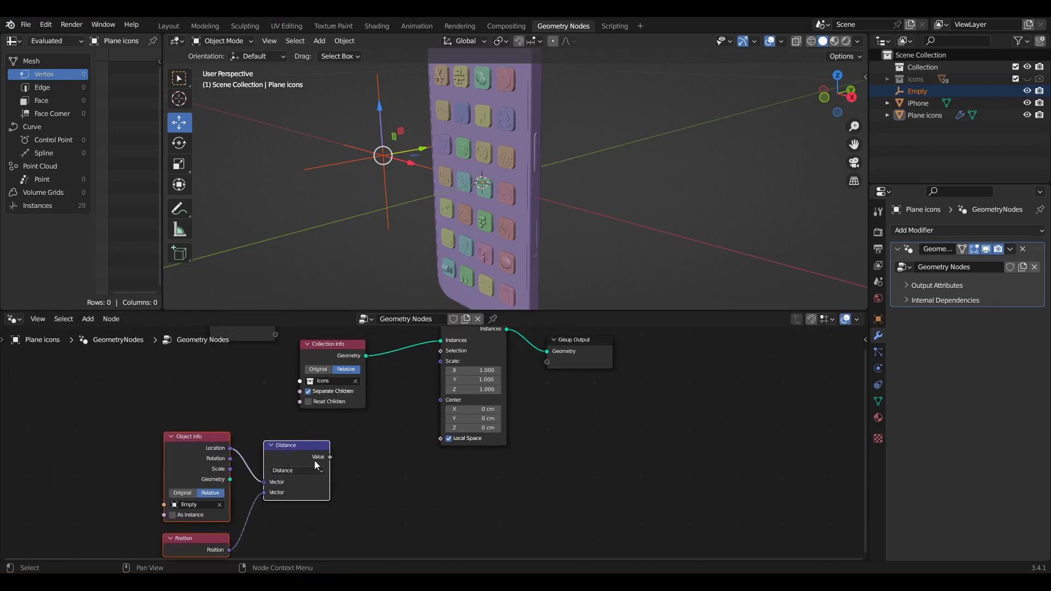
Place a Map Range node after the Distance node.
{"action": "left_click", "coordinate": [87, 319]}
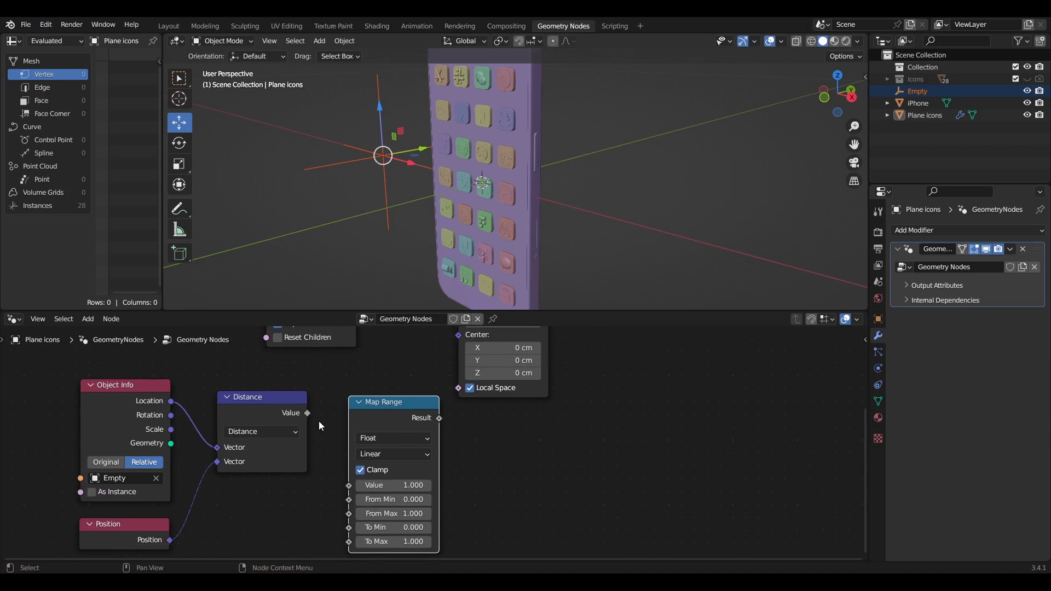
{"action": "mouse_move", "coordinate": [308, 415]}
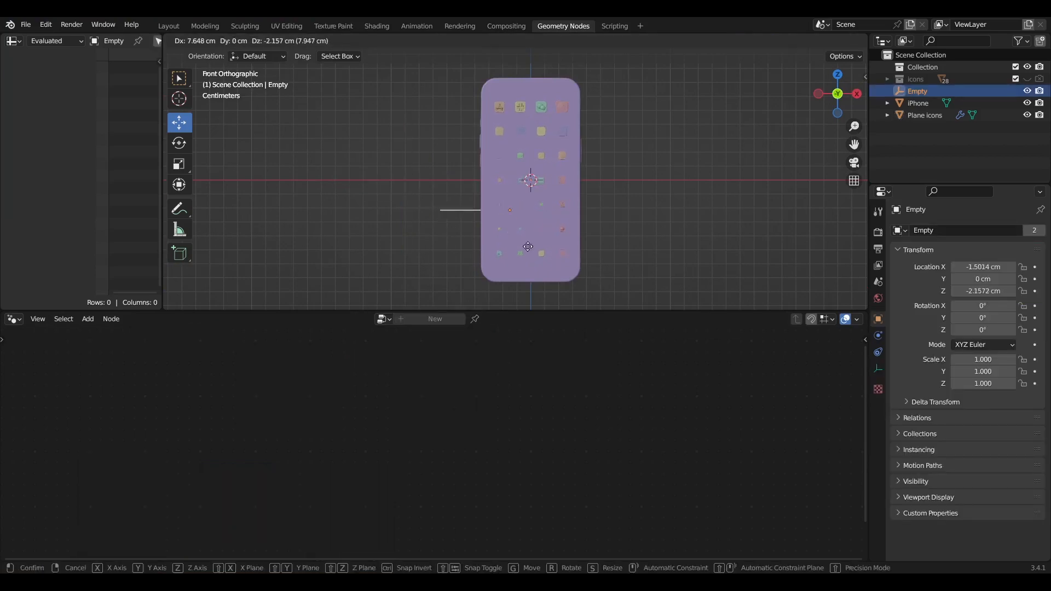
{"action": "mouse_move", "coordinate": [588, 168]}
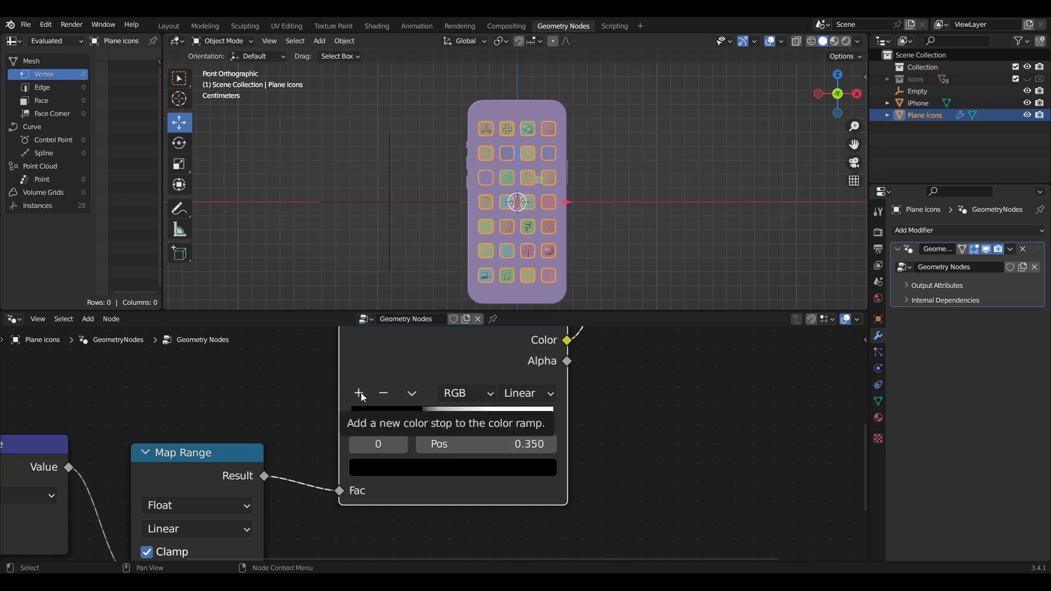
Add two extra stops to the Color Ramp and select a middle stop.
{"action": "left_click", "coordinate": [358, 393]}
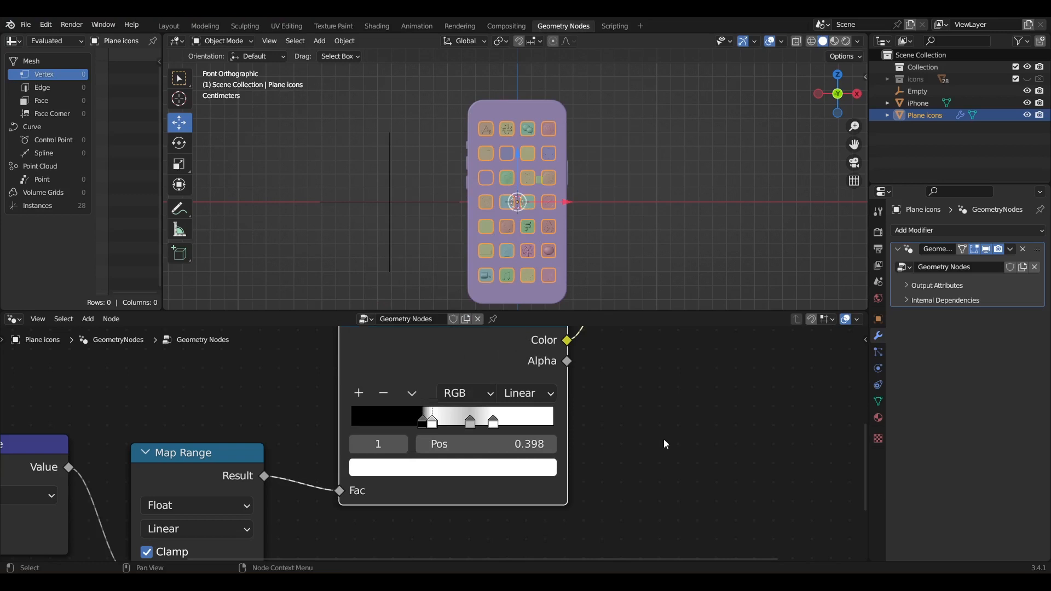
{"action": "left_click", "coordinate": [470, 422]}
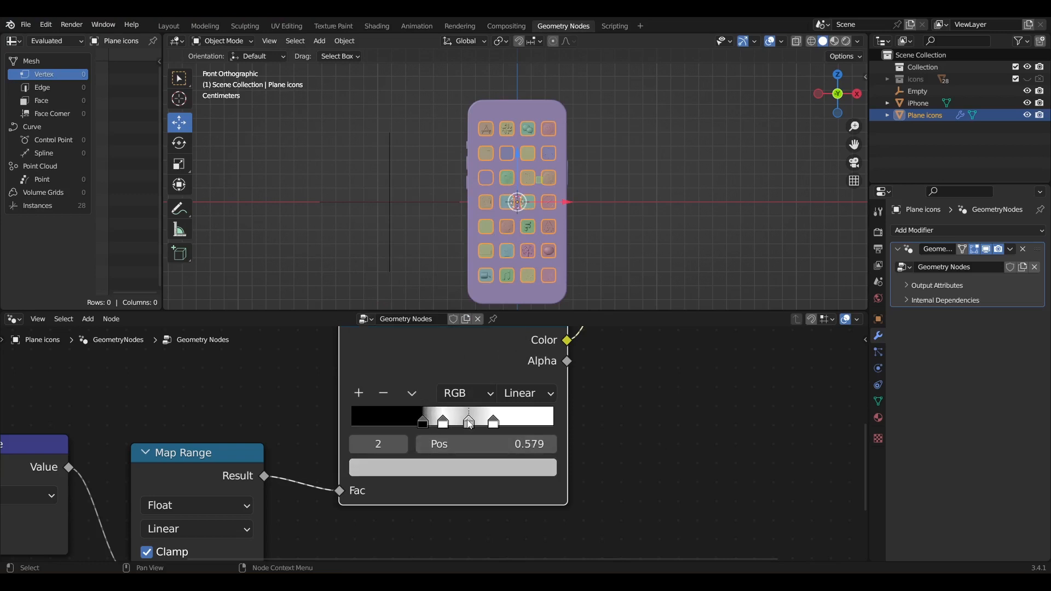
{"action": "left_click", "coordinate": [917, 90]}
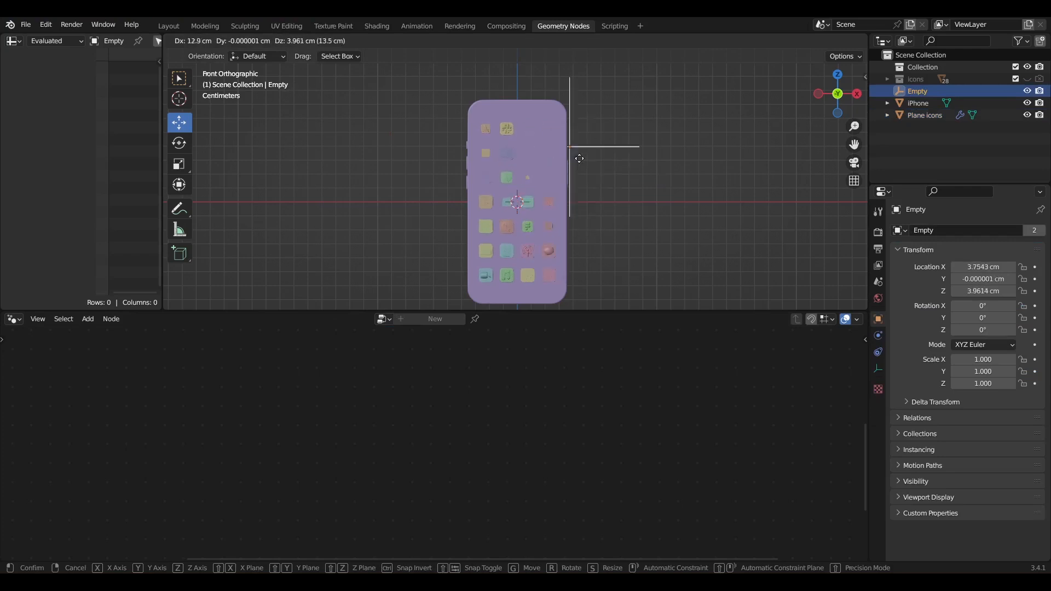
{"action": "mouse_move", "coordinate": [640, 232]}
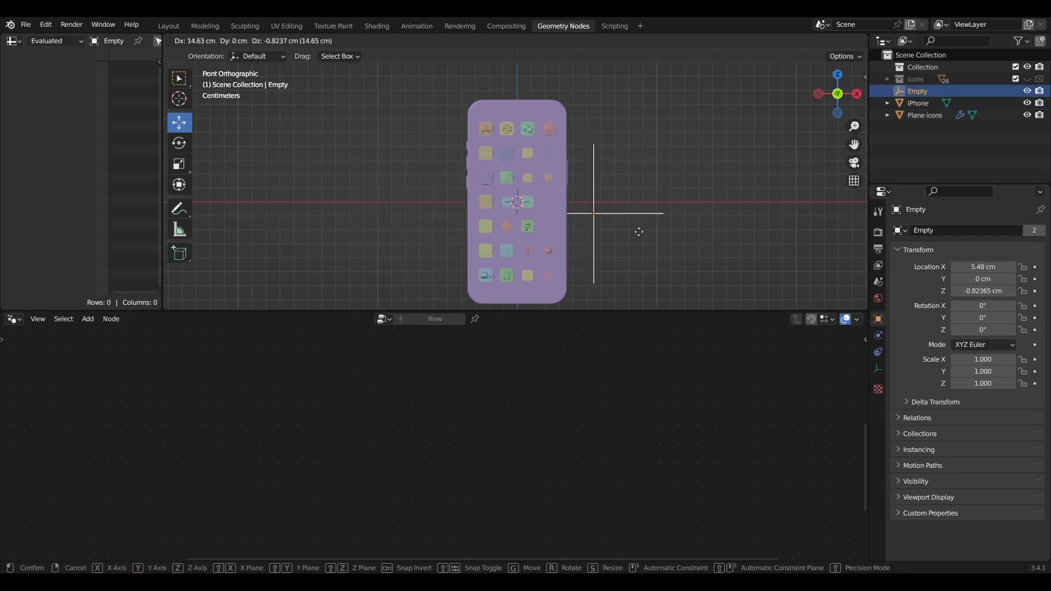
{"action": "mouse_move", "coordinate": [589, 230]}
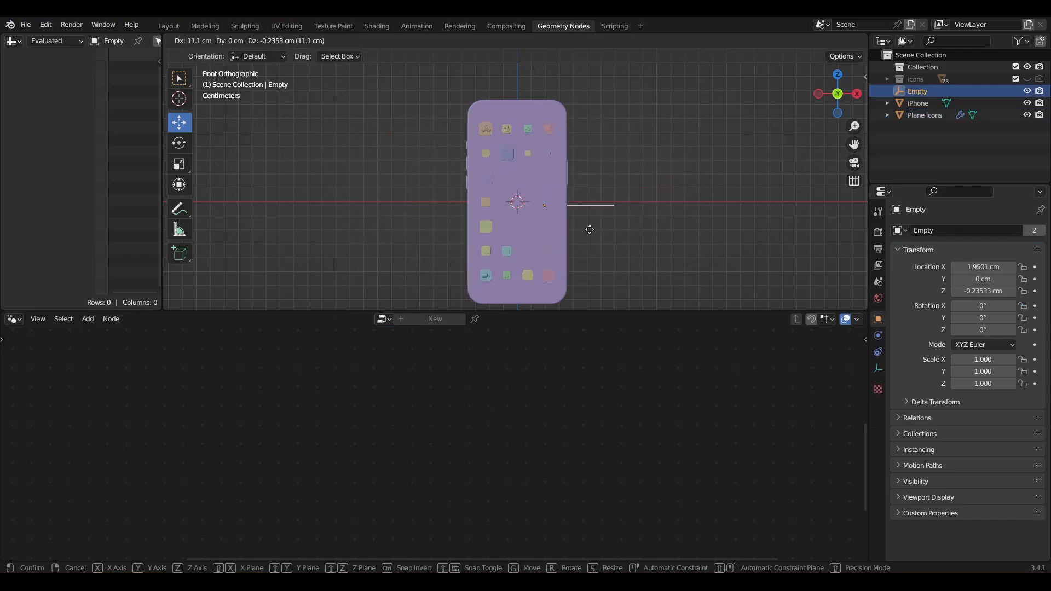
{"action": "mouse_move", "coordinate": [561, 199]}
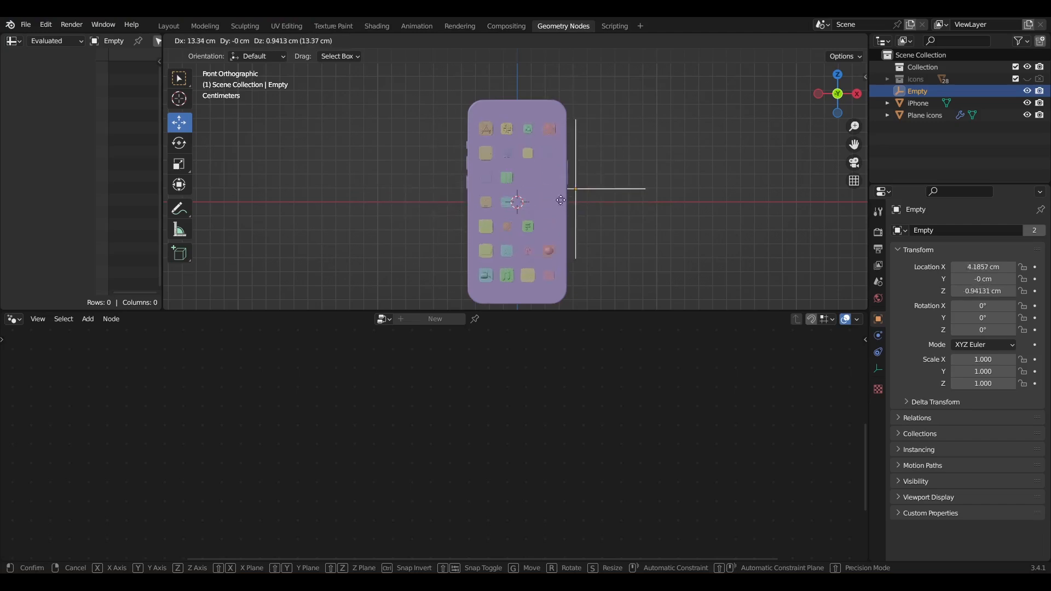